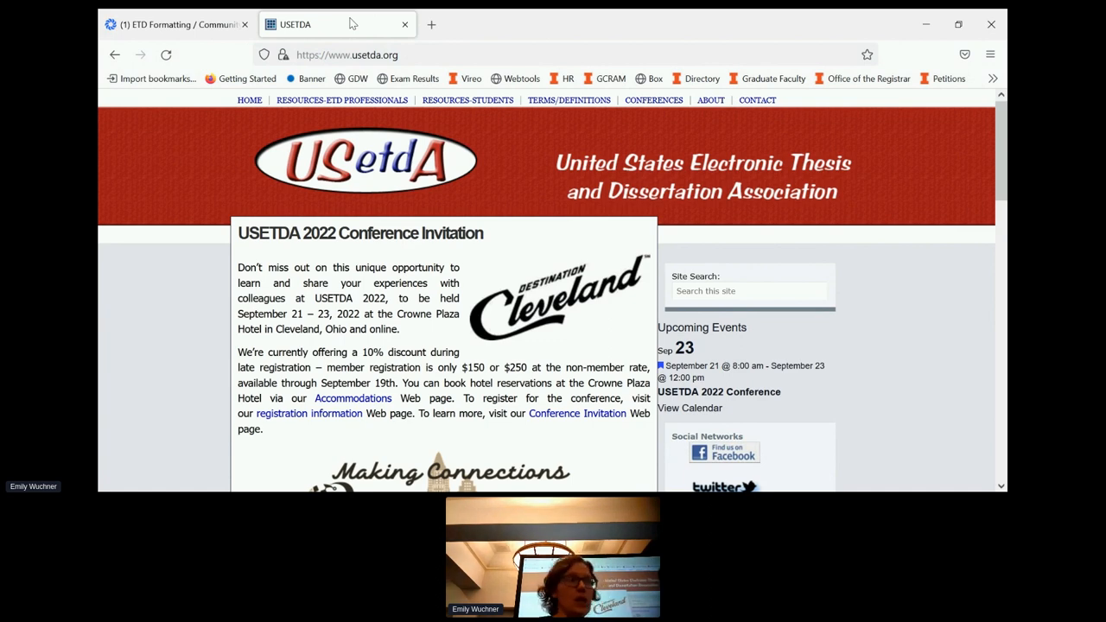
mouse_move(492, 306)
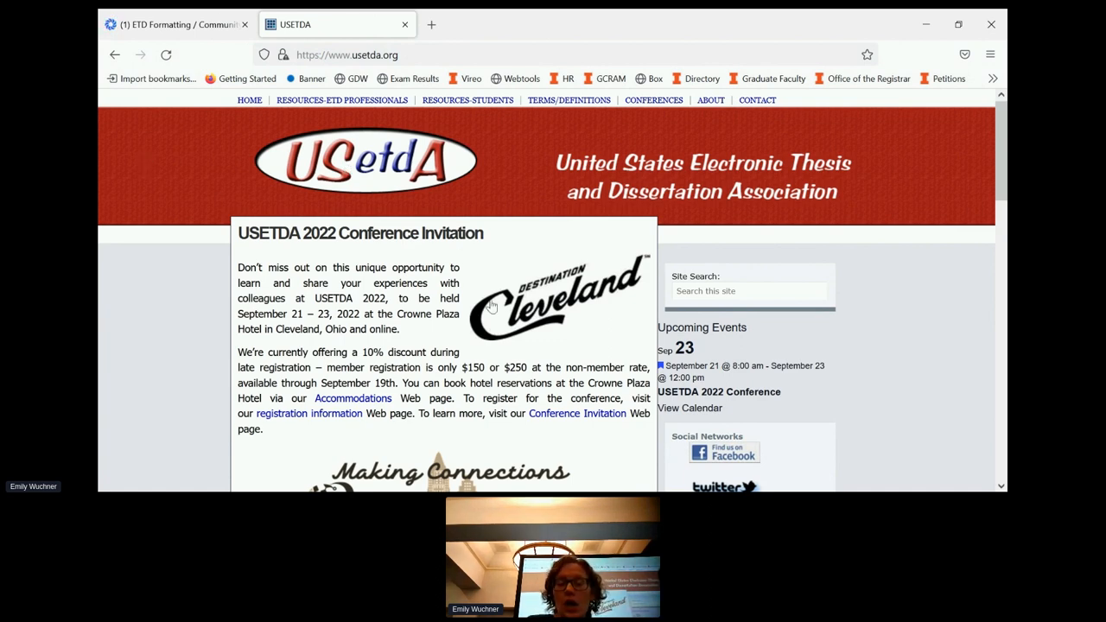
- Open the Community Engagement Group page and read its mission statement
scroll(down, 3)
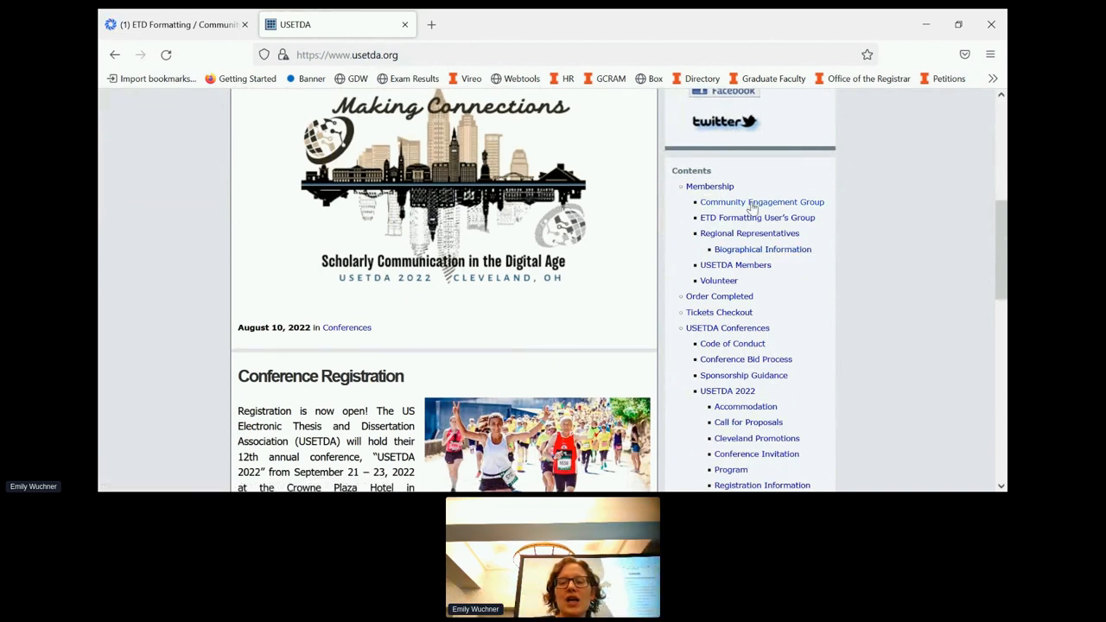
mouse_move(762, 201)
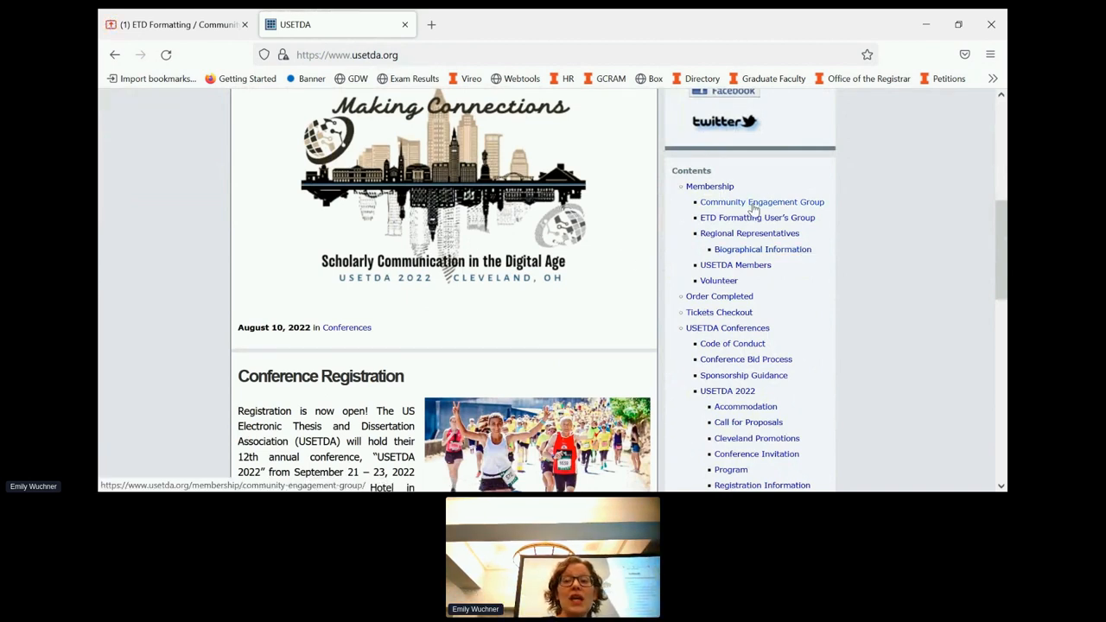
mouse_move(758, 217)
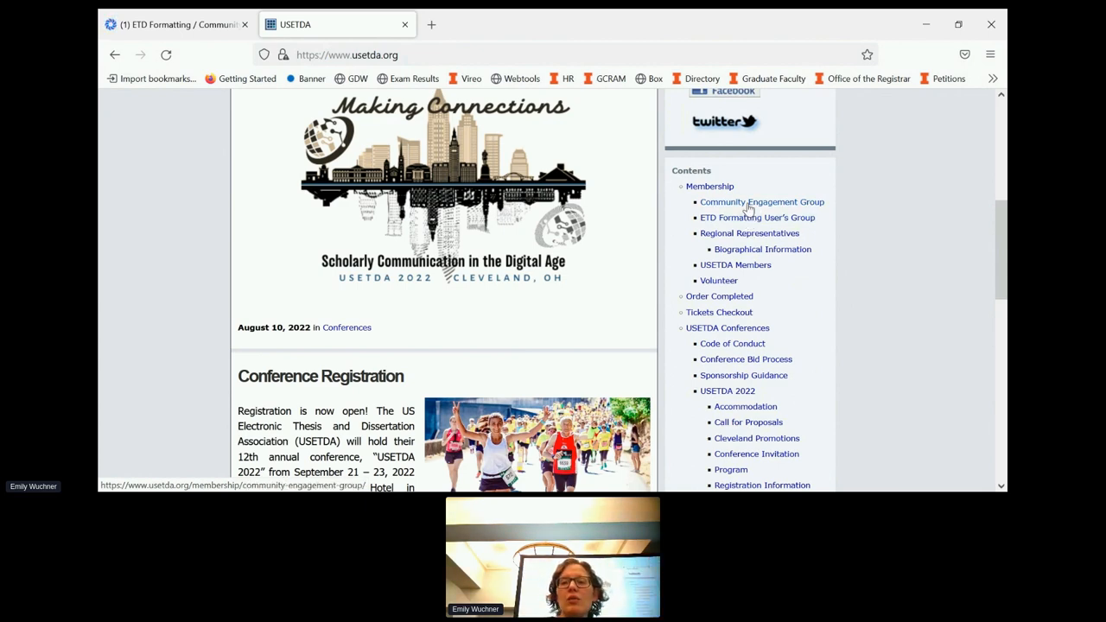
click(762, 201)
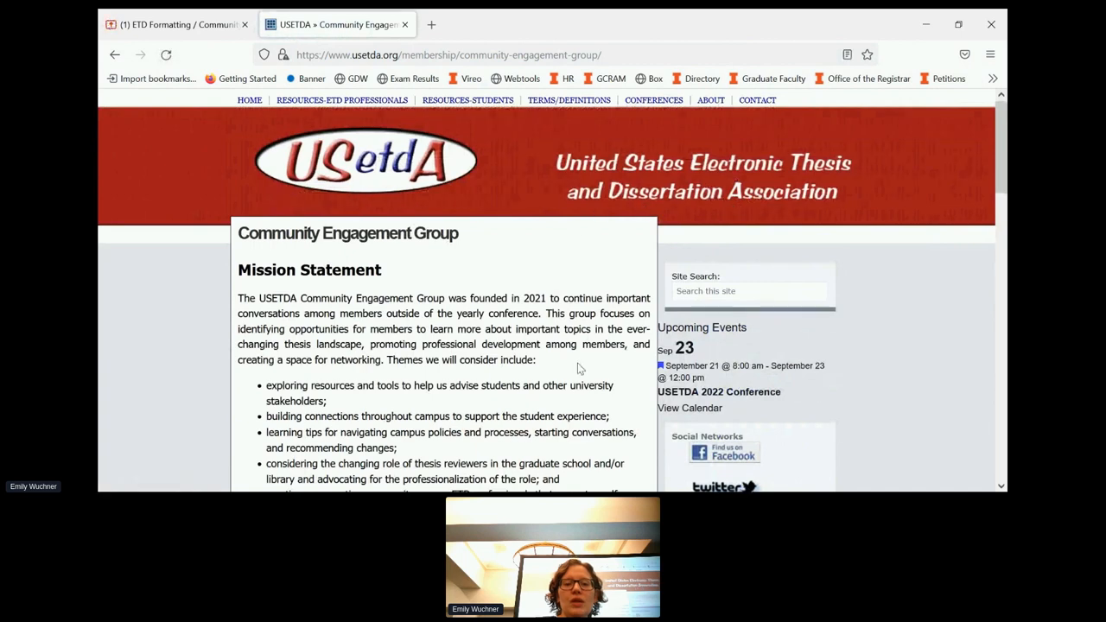
scroll(down, 3)
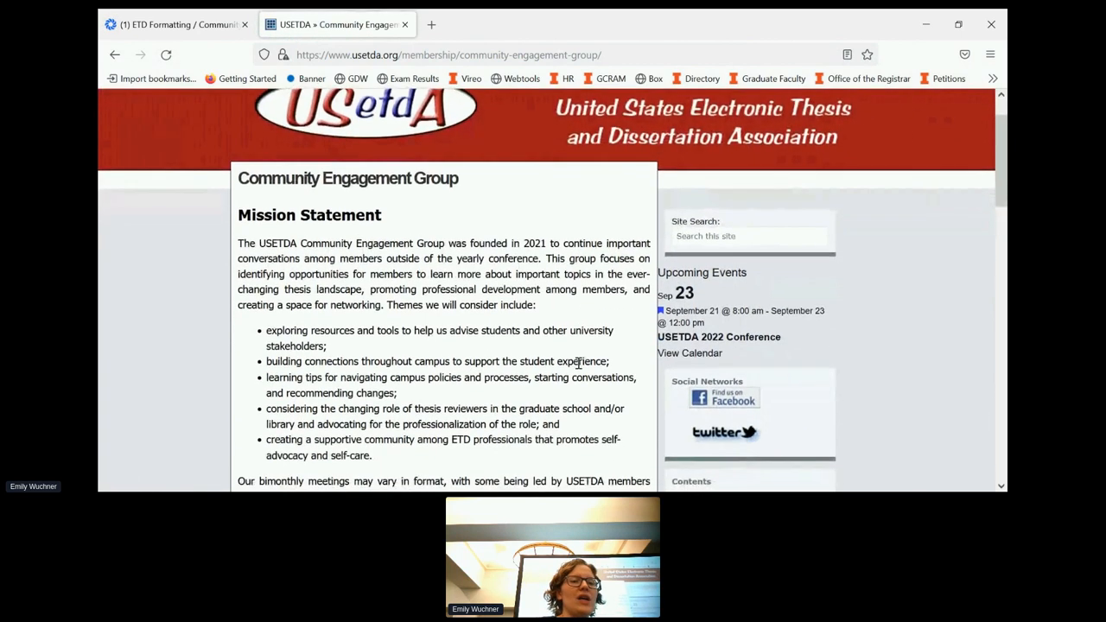
scroll(down, 3)
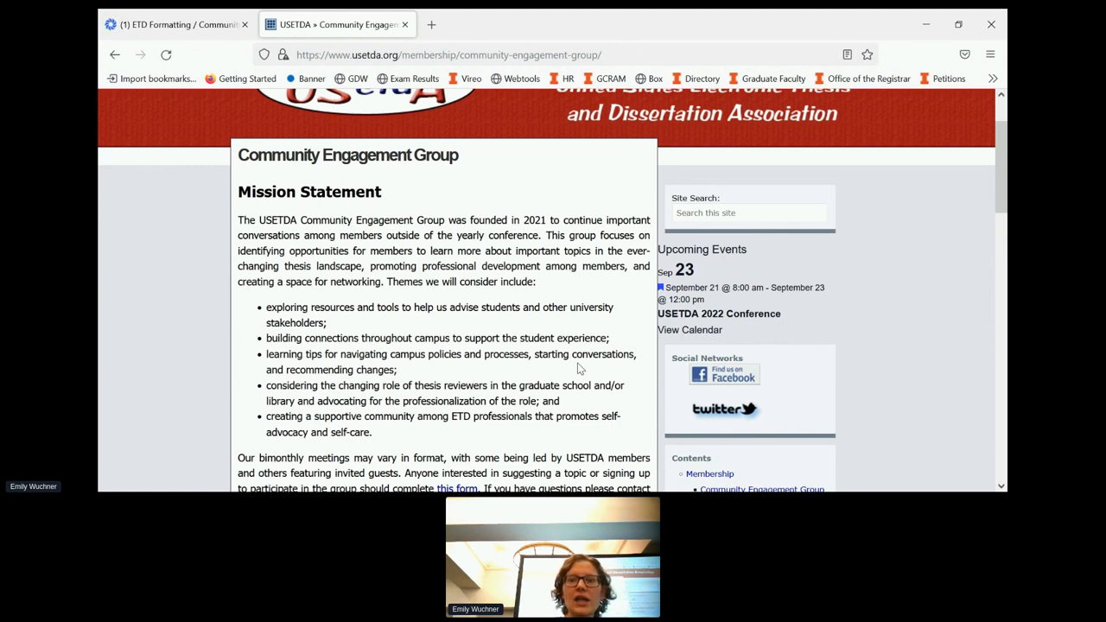
- Review the committee members list, then move to the ETD Formatting User's Group page
scroll(down, 3)
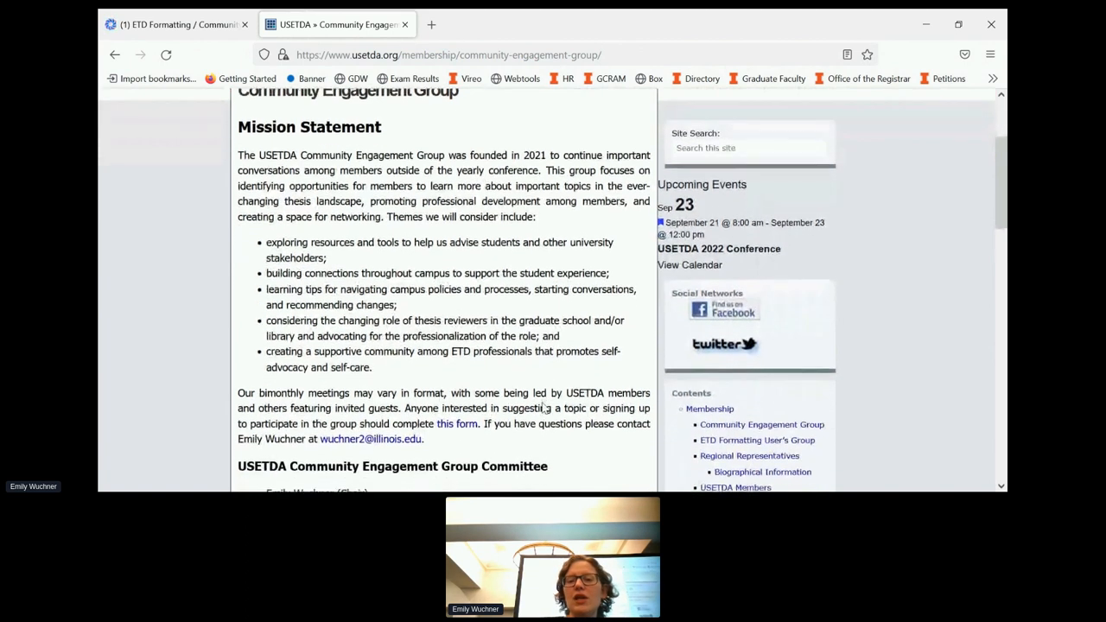
scroll(down, 3)
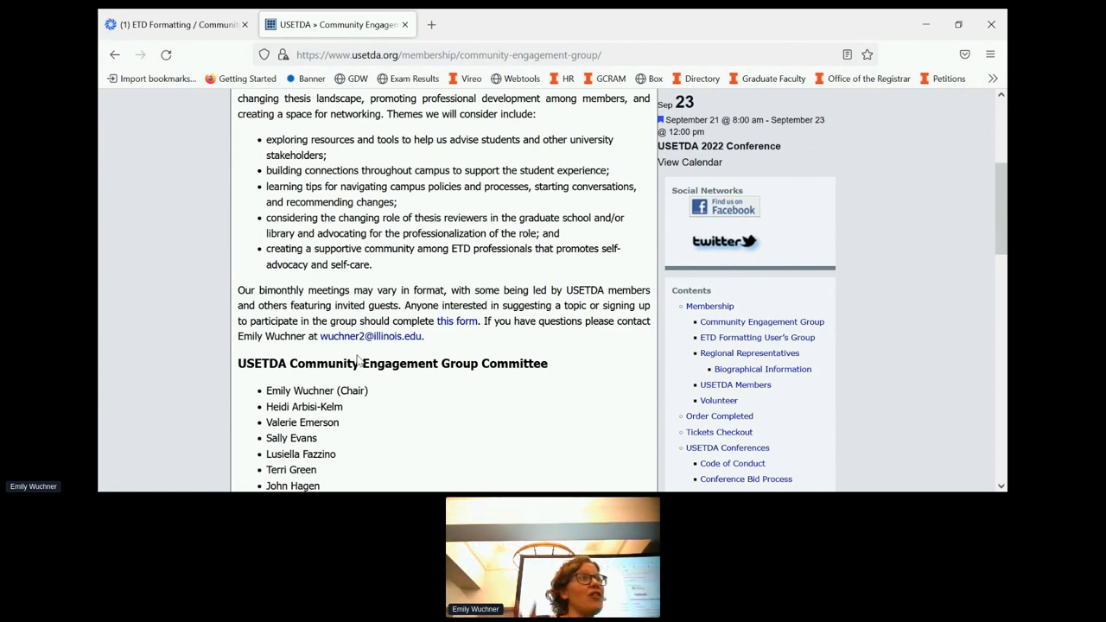
click(757, 337)
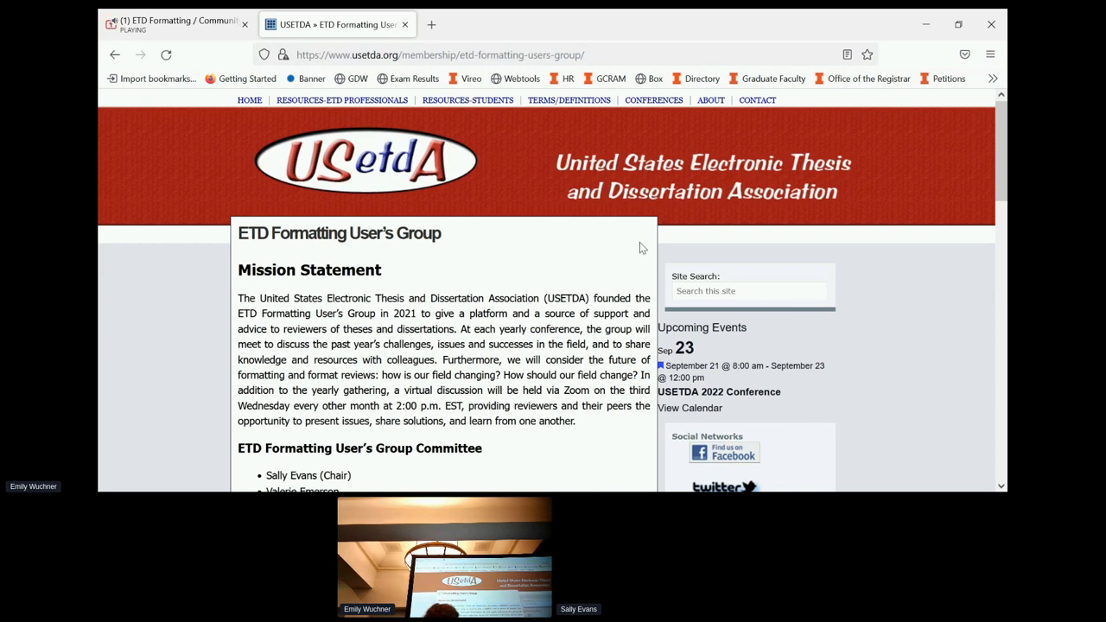
- Scroll through the committee list, the meeting schedule through July 2023, and the resources links
scroll(down, 3)
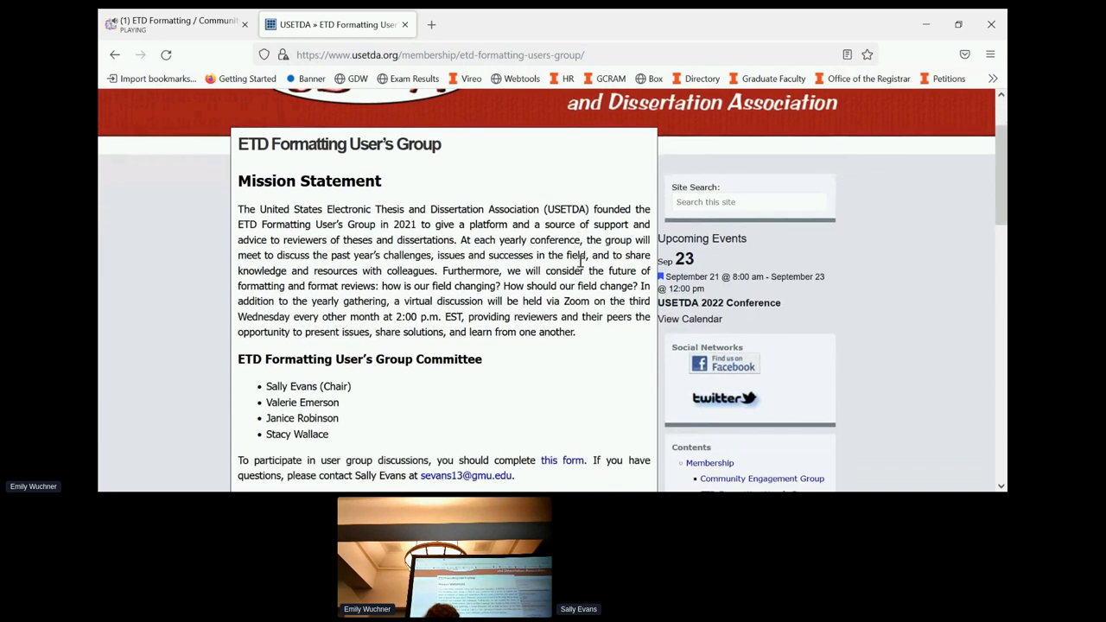
scroll(down, 3)
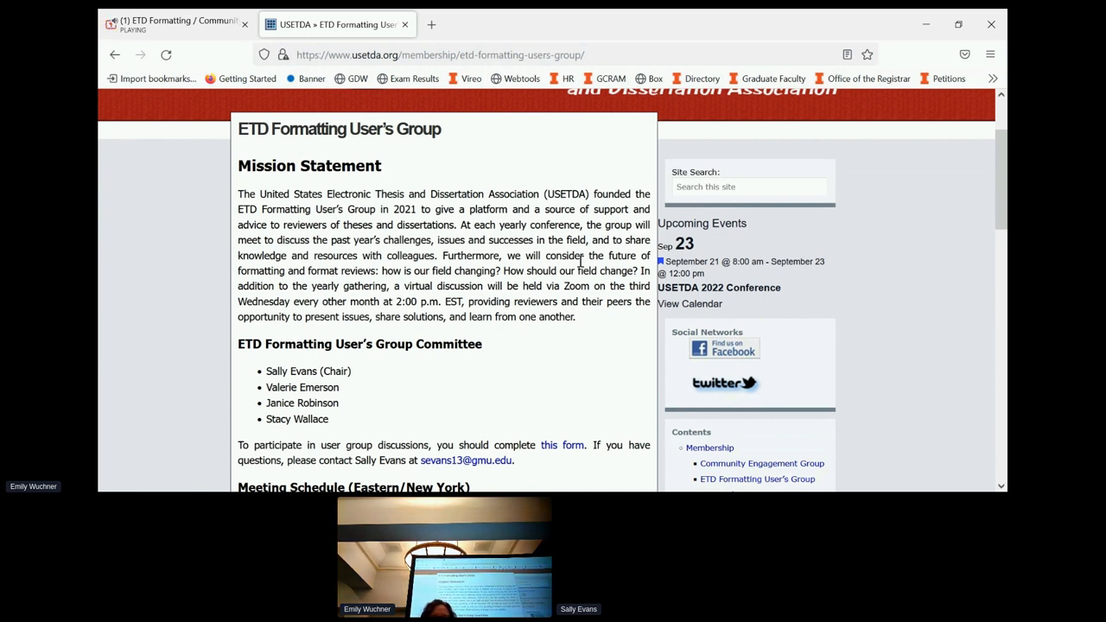
scroll(down, 3)
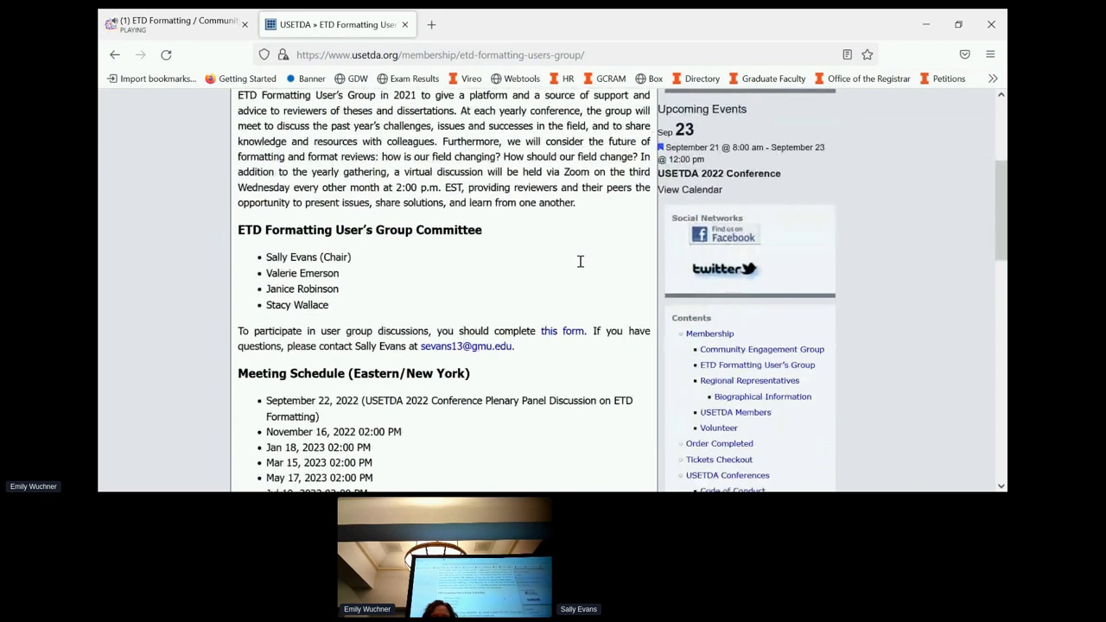
scroll(down, 3)
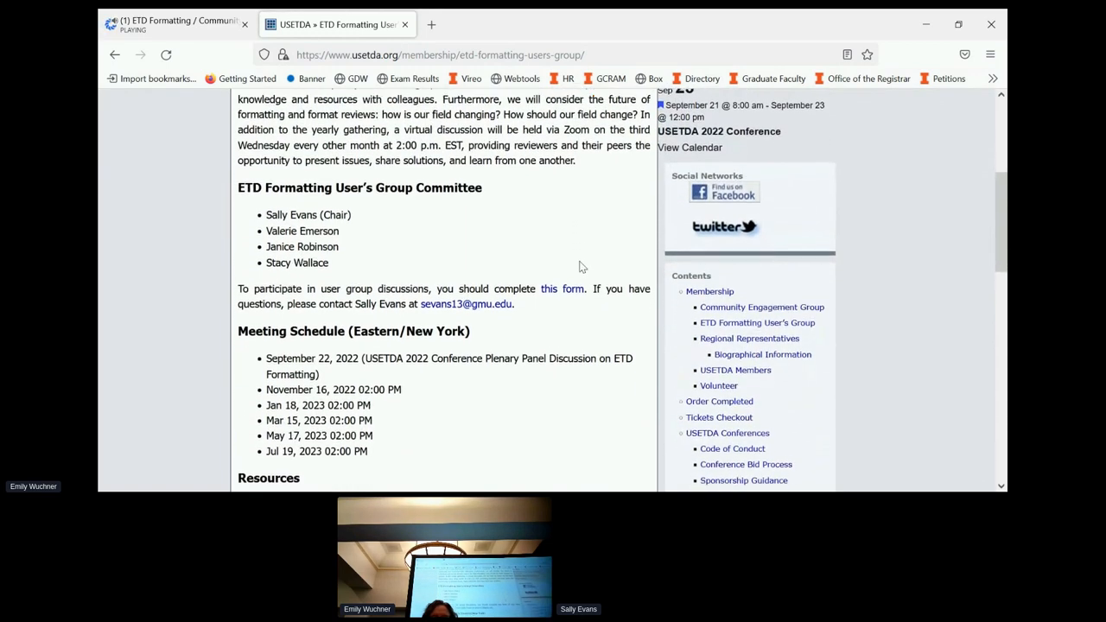
scroll(down, 3)
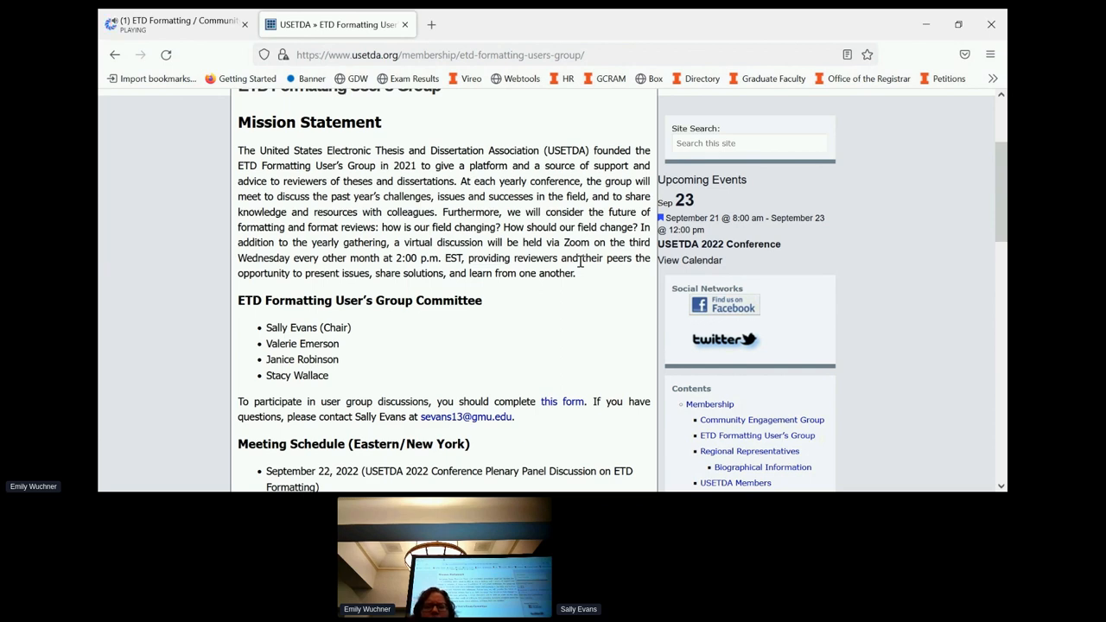
mouse_move(493, 373)
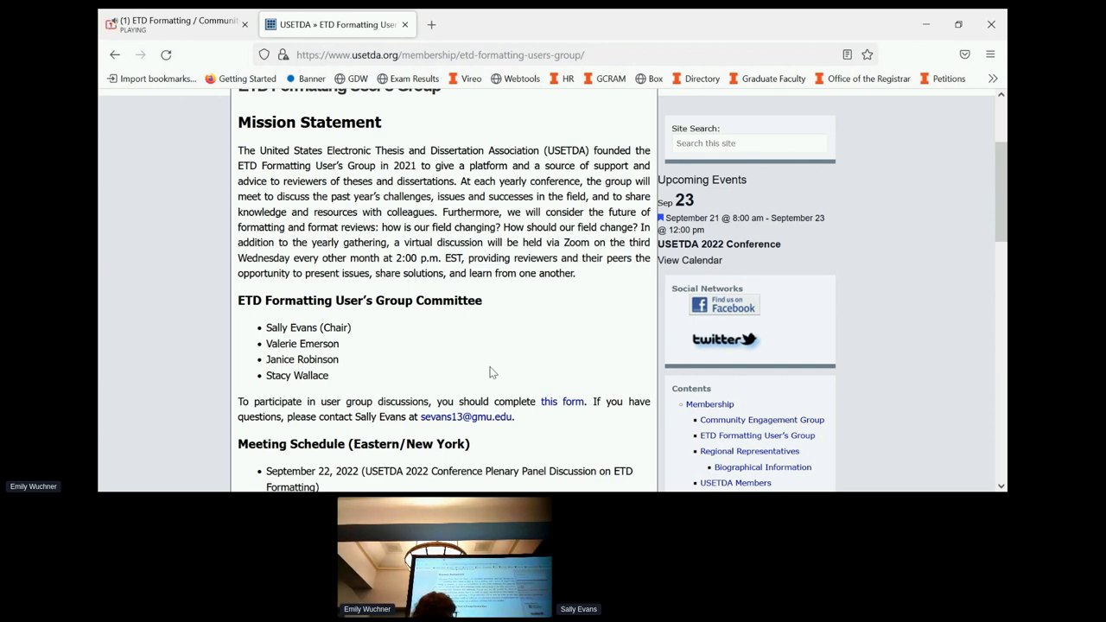
scroll(down, 3)
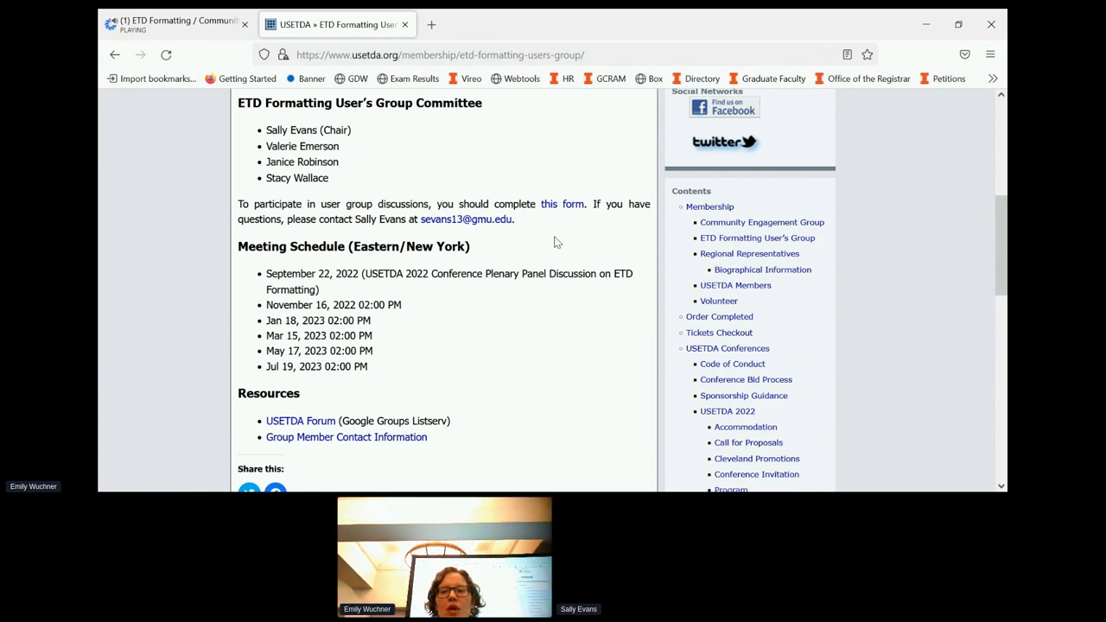
mouse_move(786, 229)
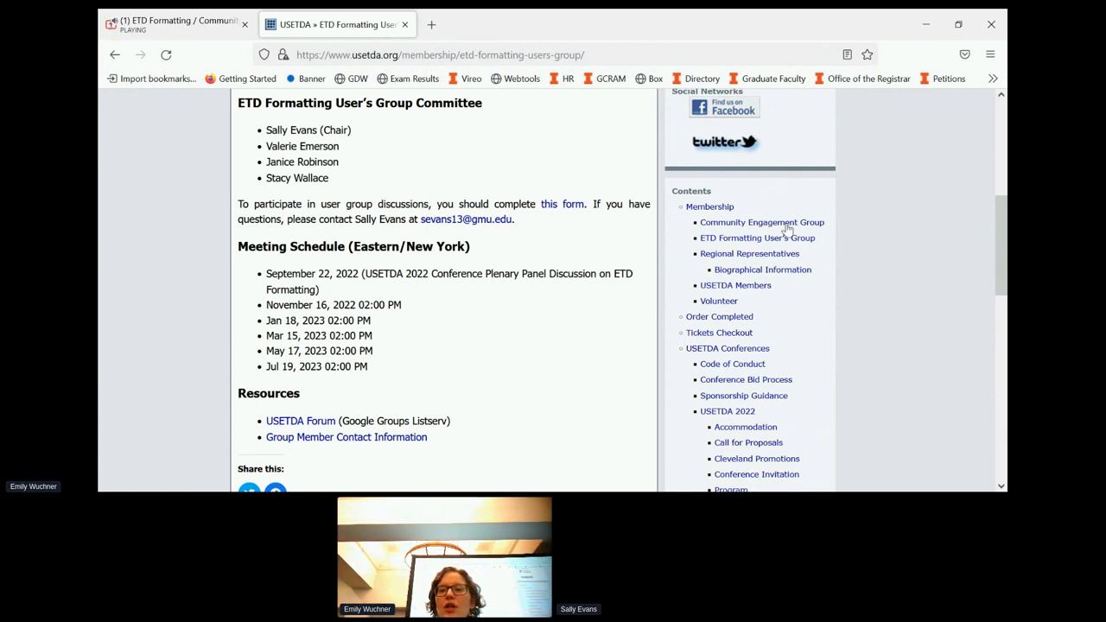
mouse_move(750, 253)
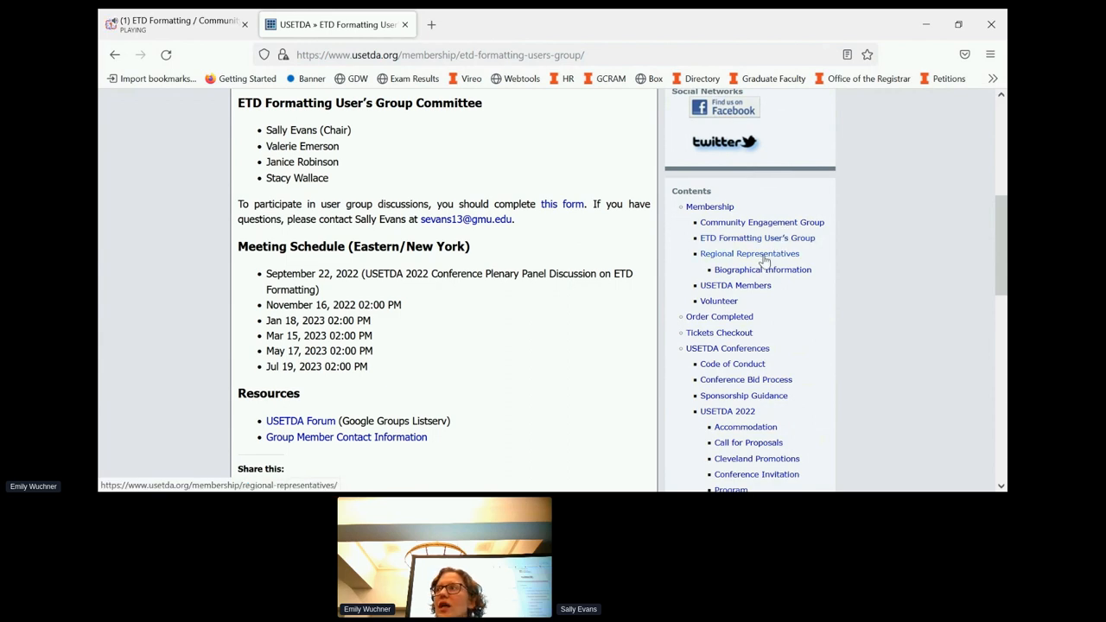
- Open Regional Representatives and read its responsibilities and application details down to USETDA Regions
click(749, 253)
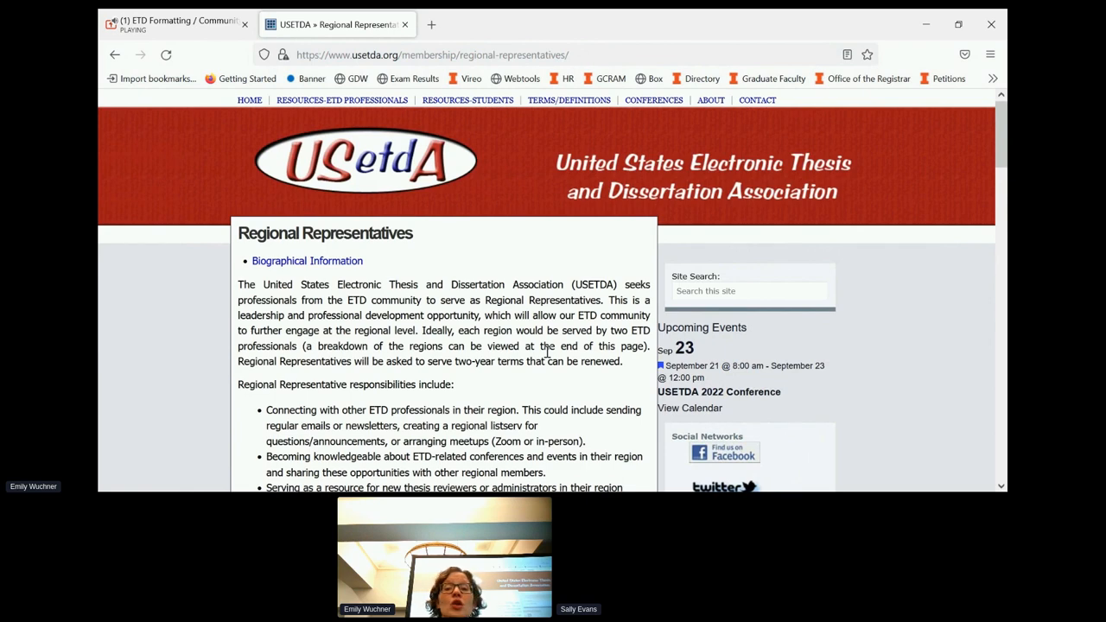
scroll(down, 3)
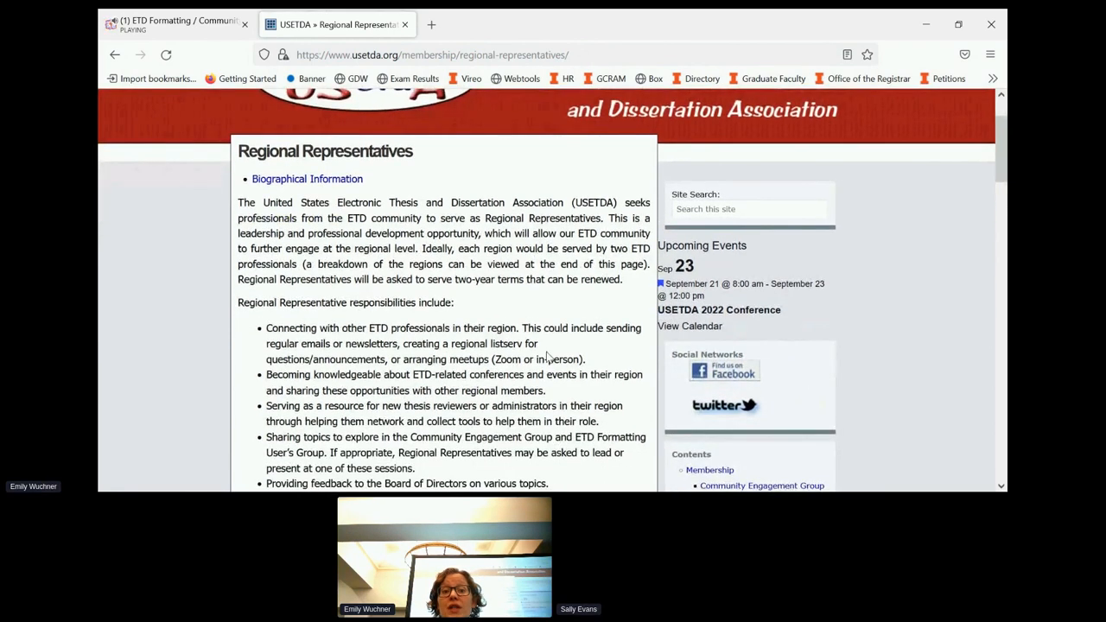
scroll(down, 3)
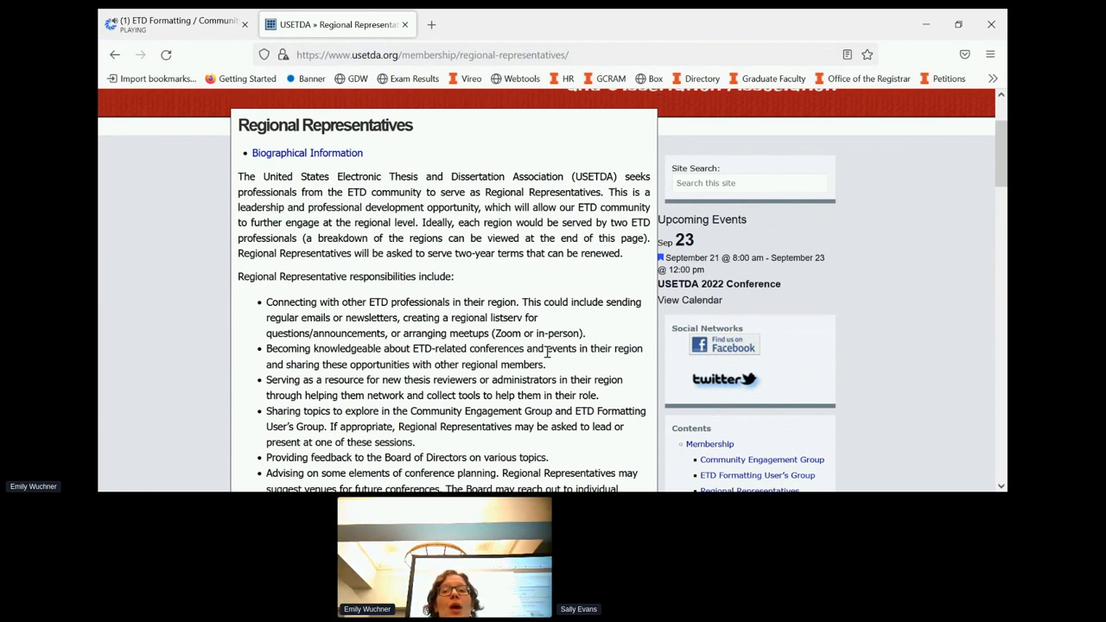
scroll(down, 3)
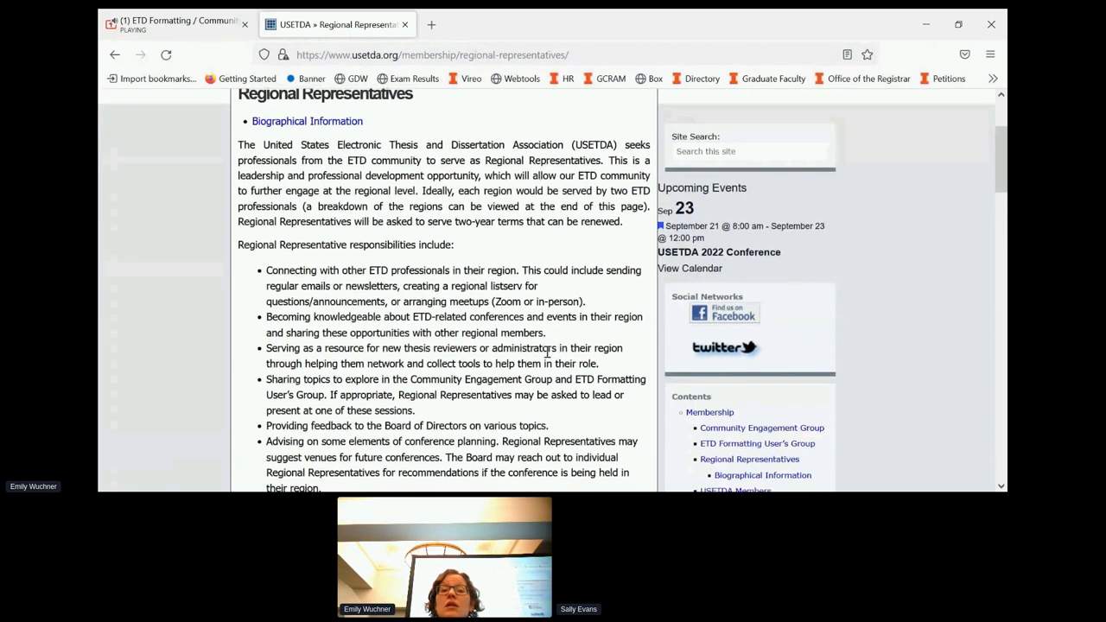
scroll(down, 3)
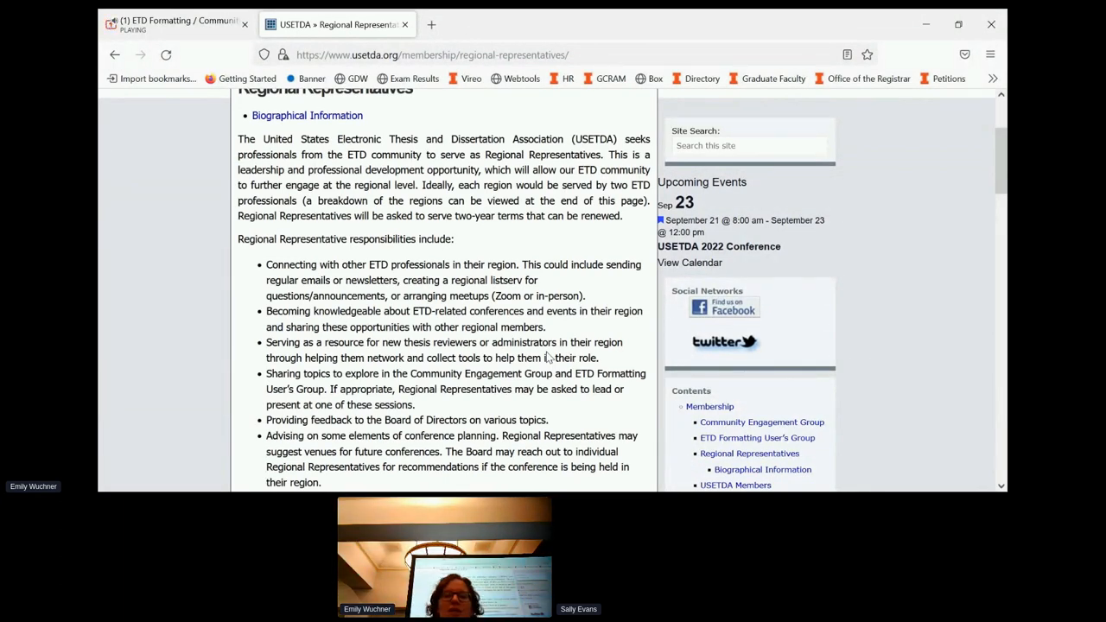
scroll(down, 3)
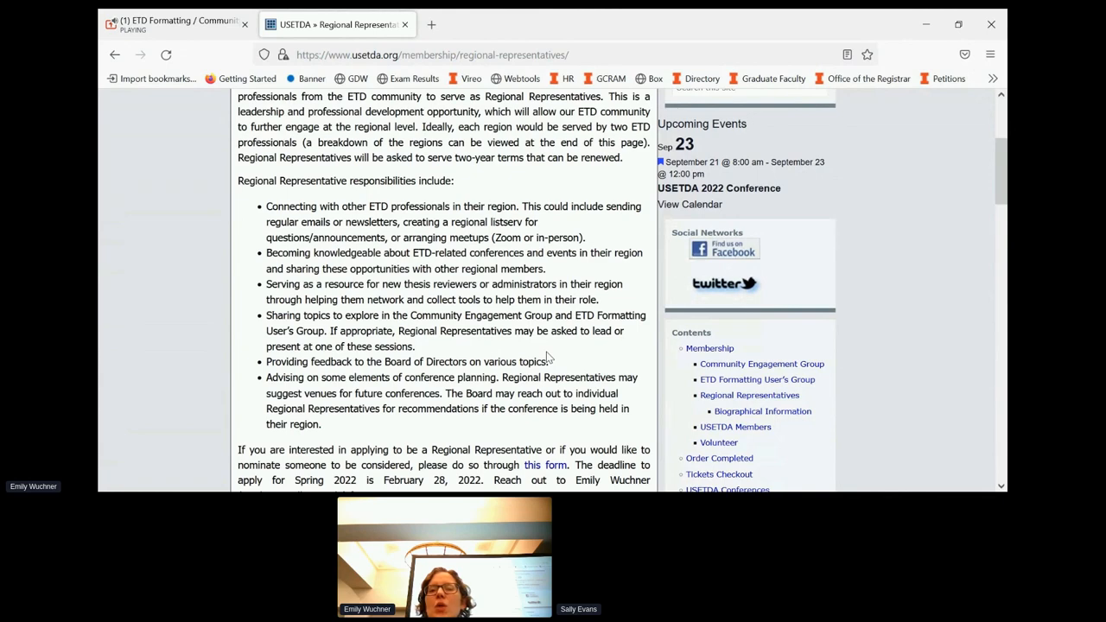
scroll(down, 3)
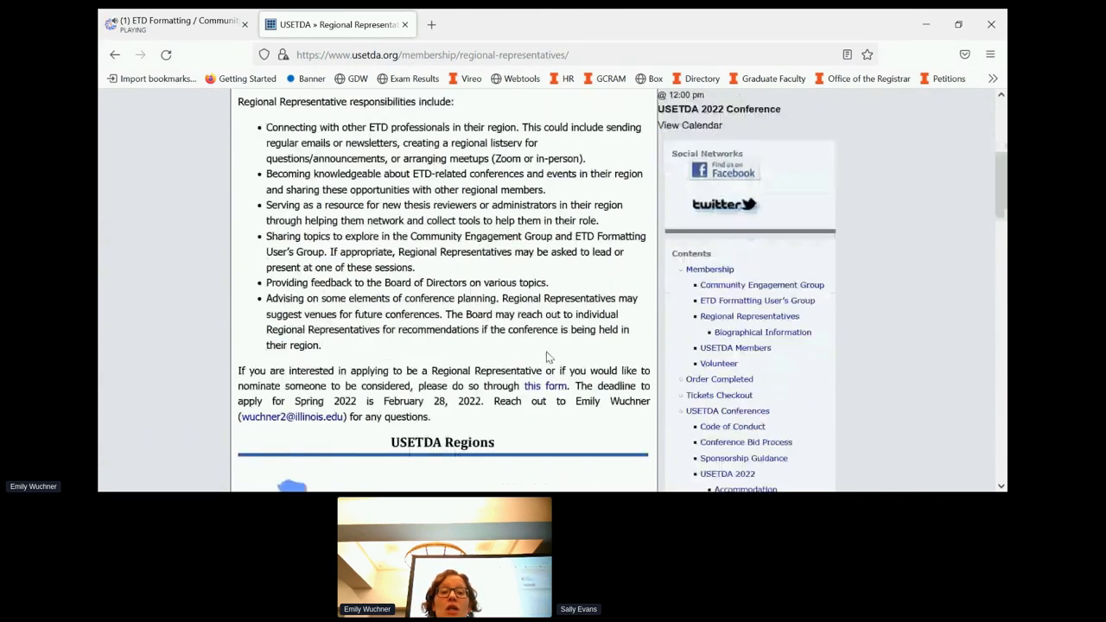
scroll(down, 3)
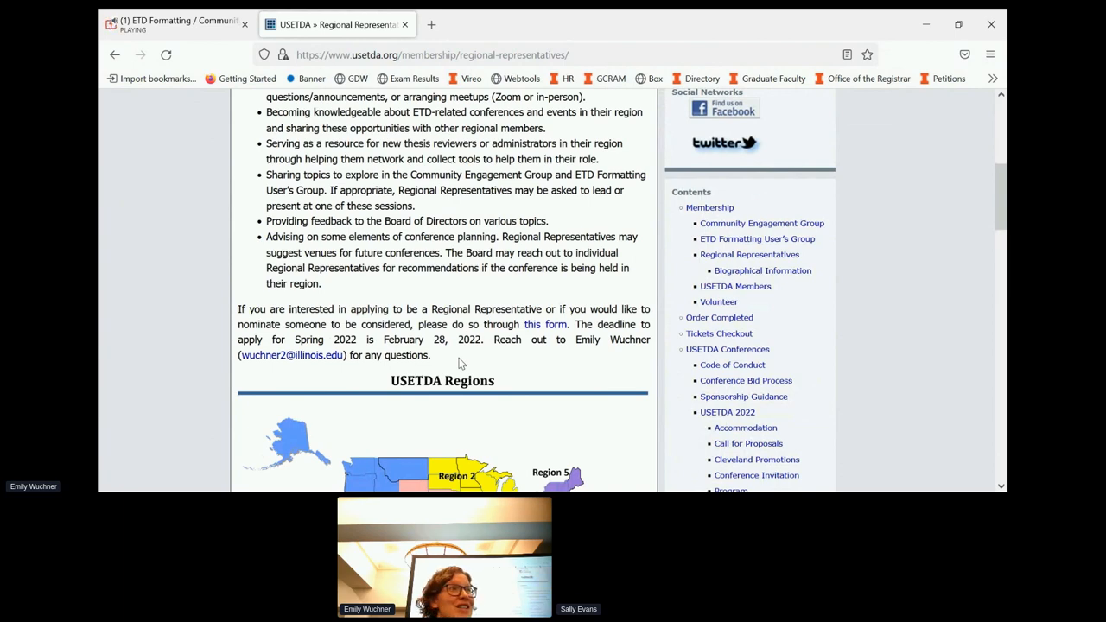
- View the five-region USETDA map, then stop sharing the browser in the Hopin session
scroll(down, 3)
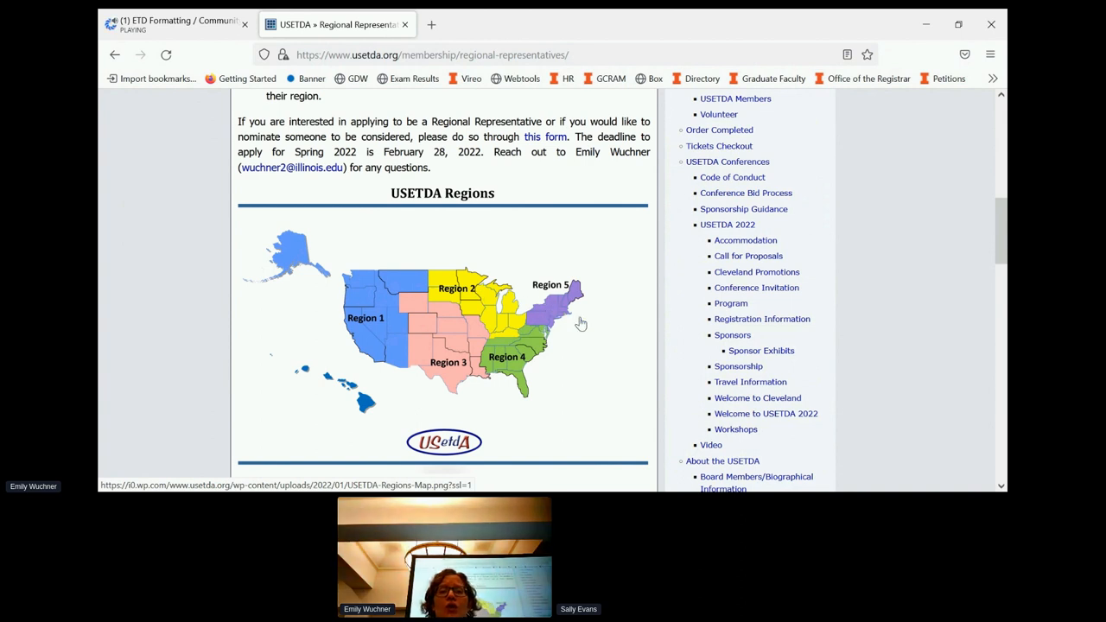
mouse_move(564, 327)
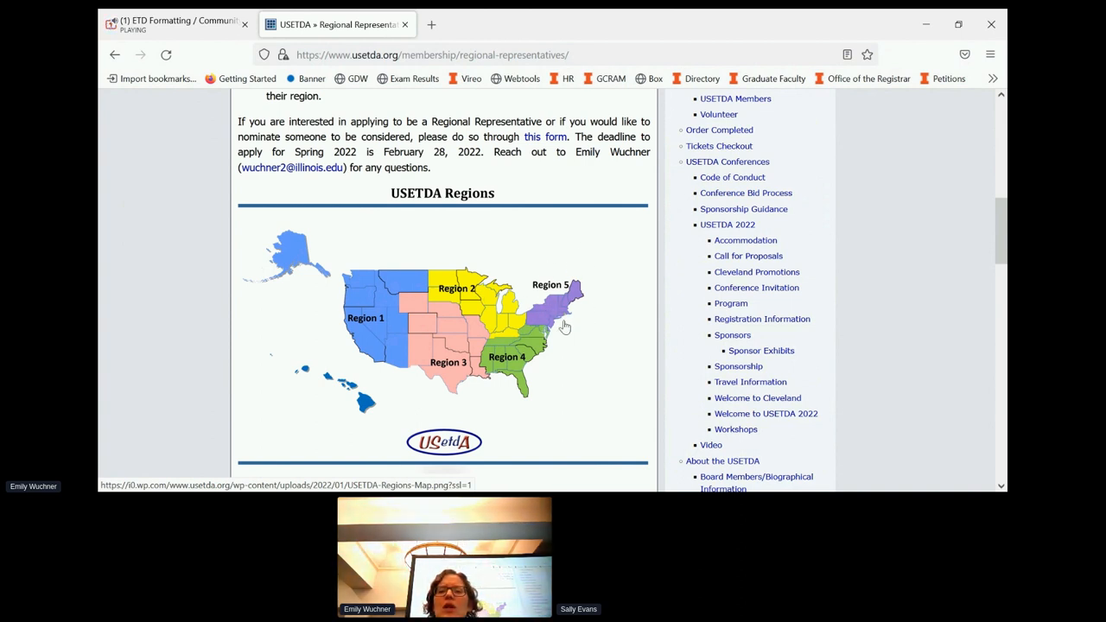
mouse_move(576, 274)
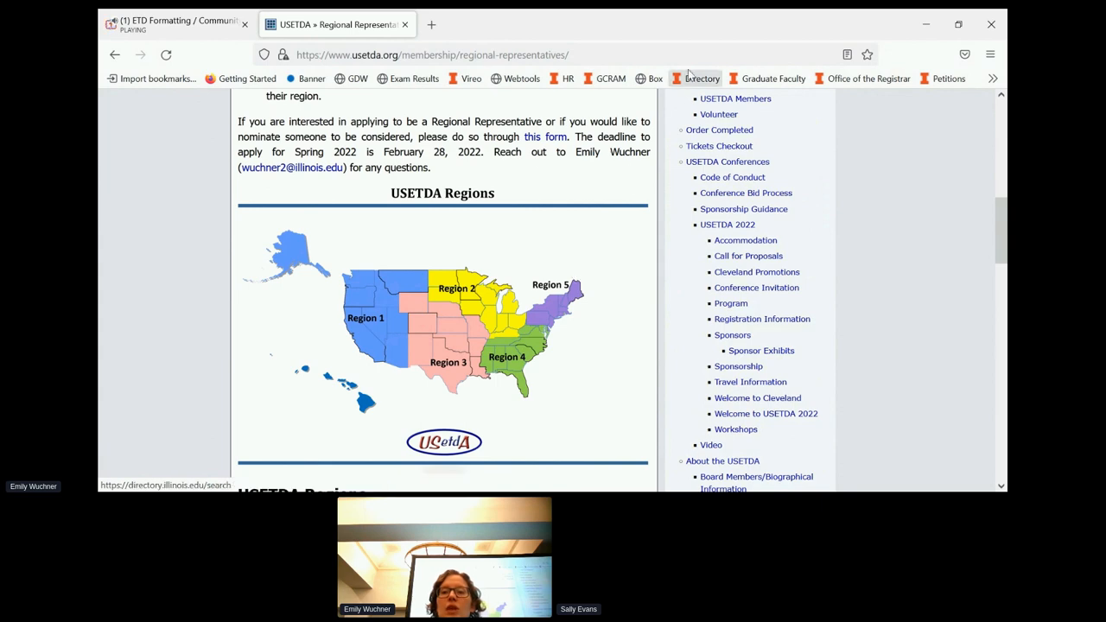
scroll(up, 3)
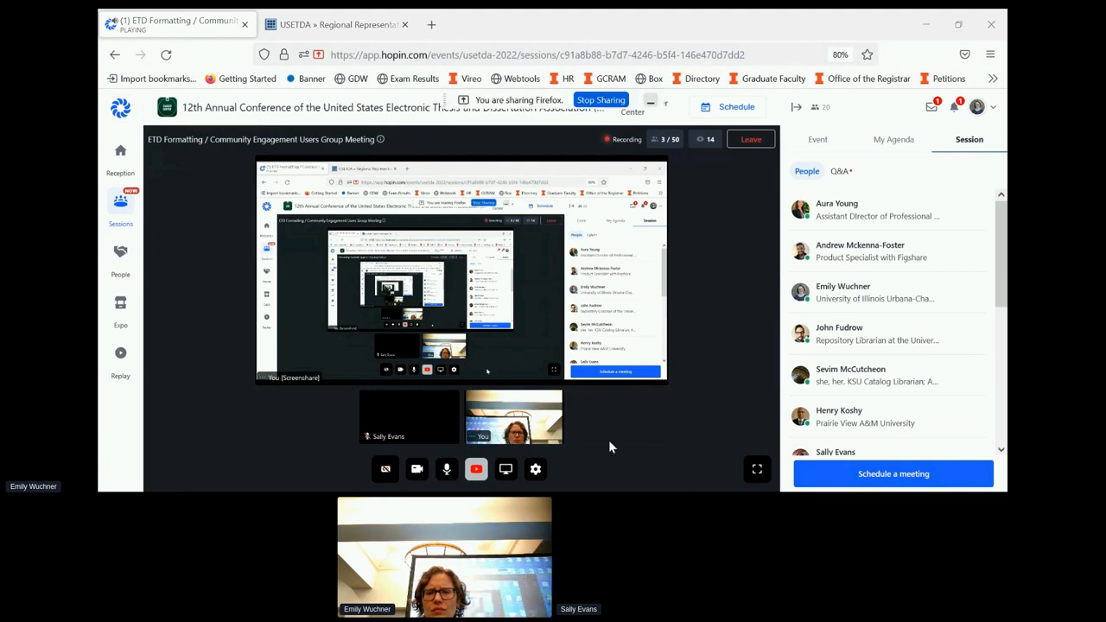
click(756, 469)
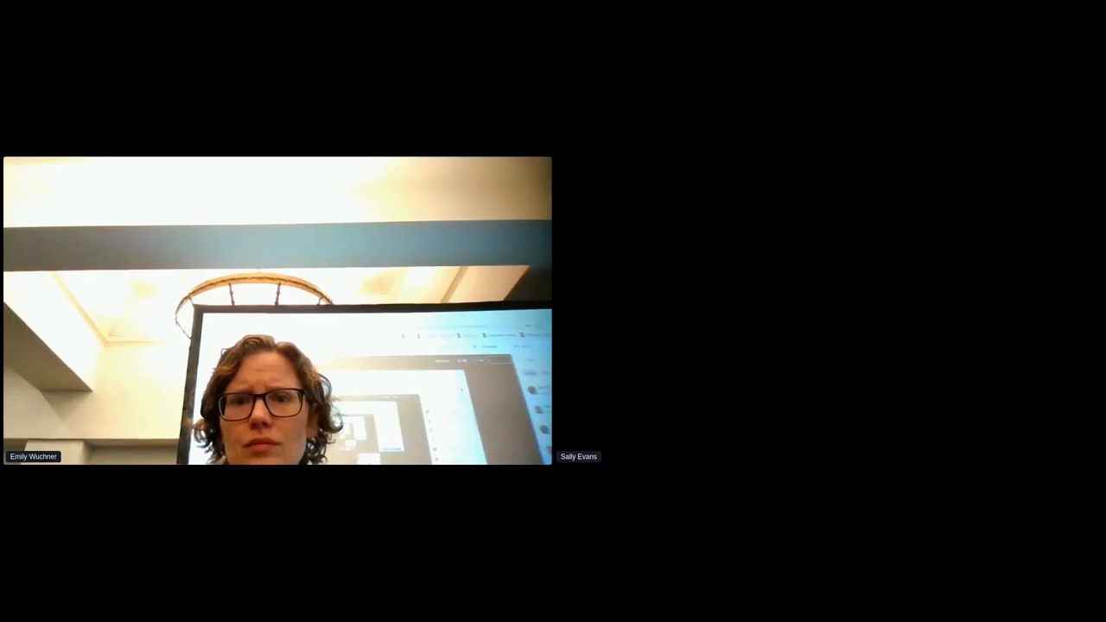